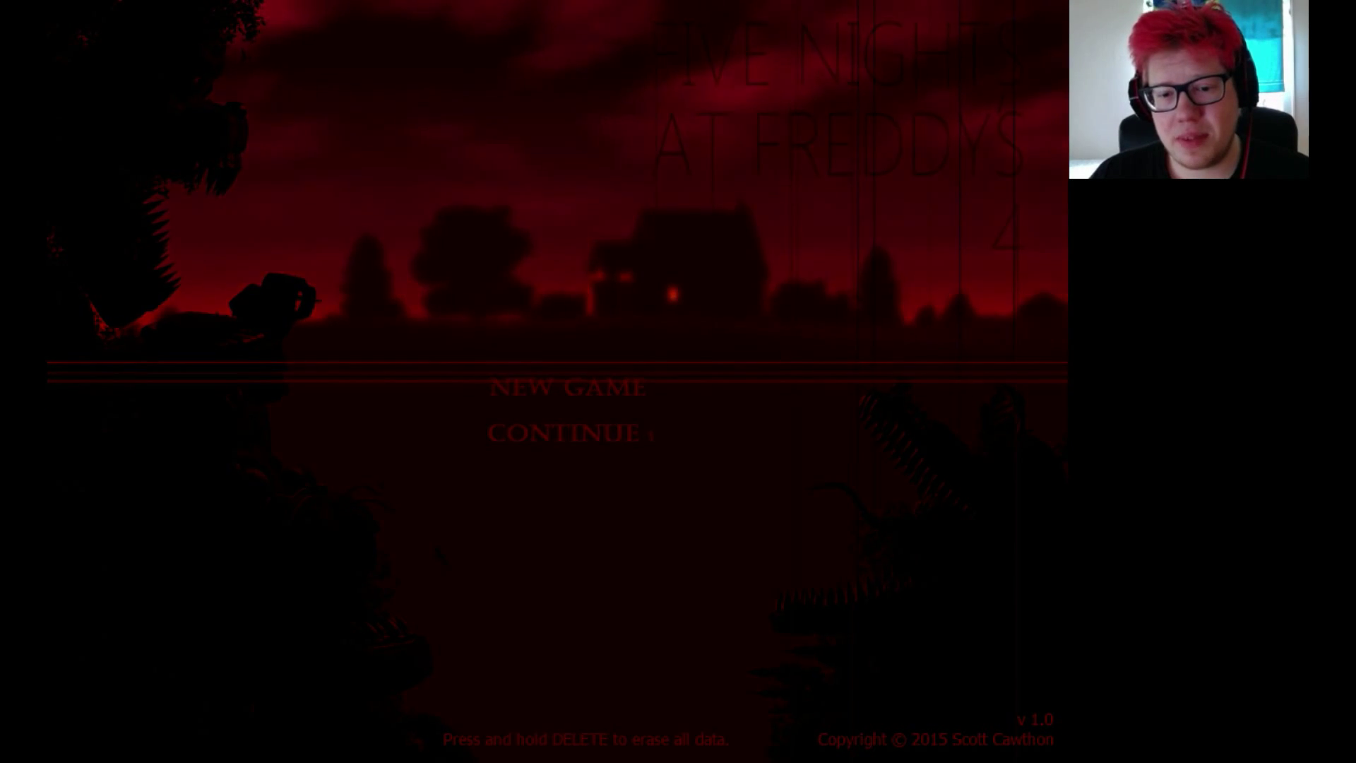
Start a New Game so night one begins at 12 AM in the bedroom
click(566, 387)
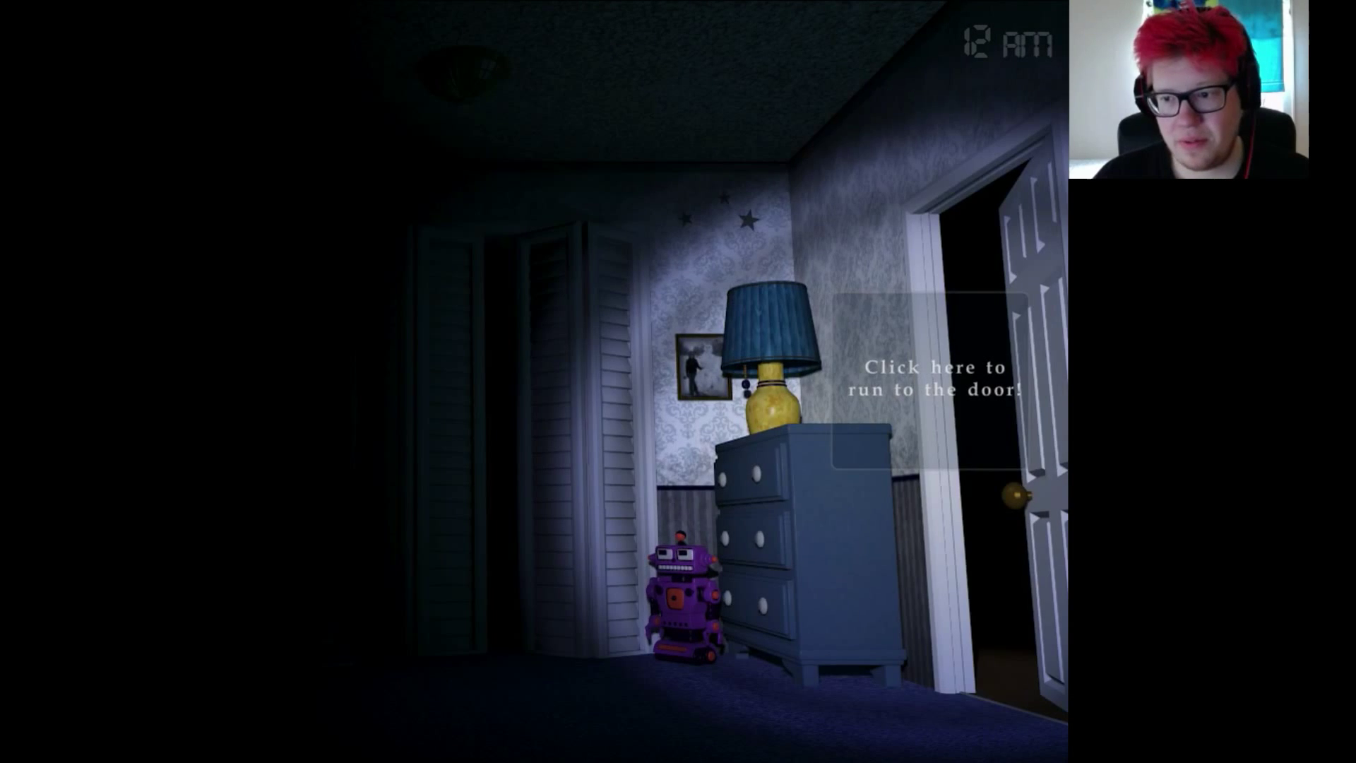
Wait out the hour until 1 AM, turning to face the closet between the dressers
click(932, 378)
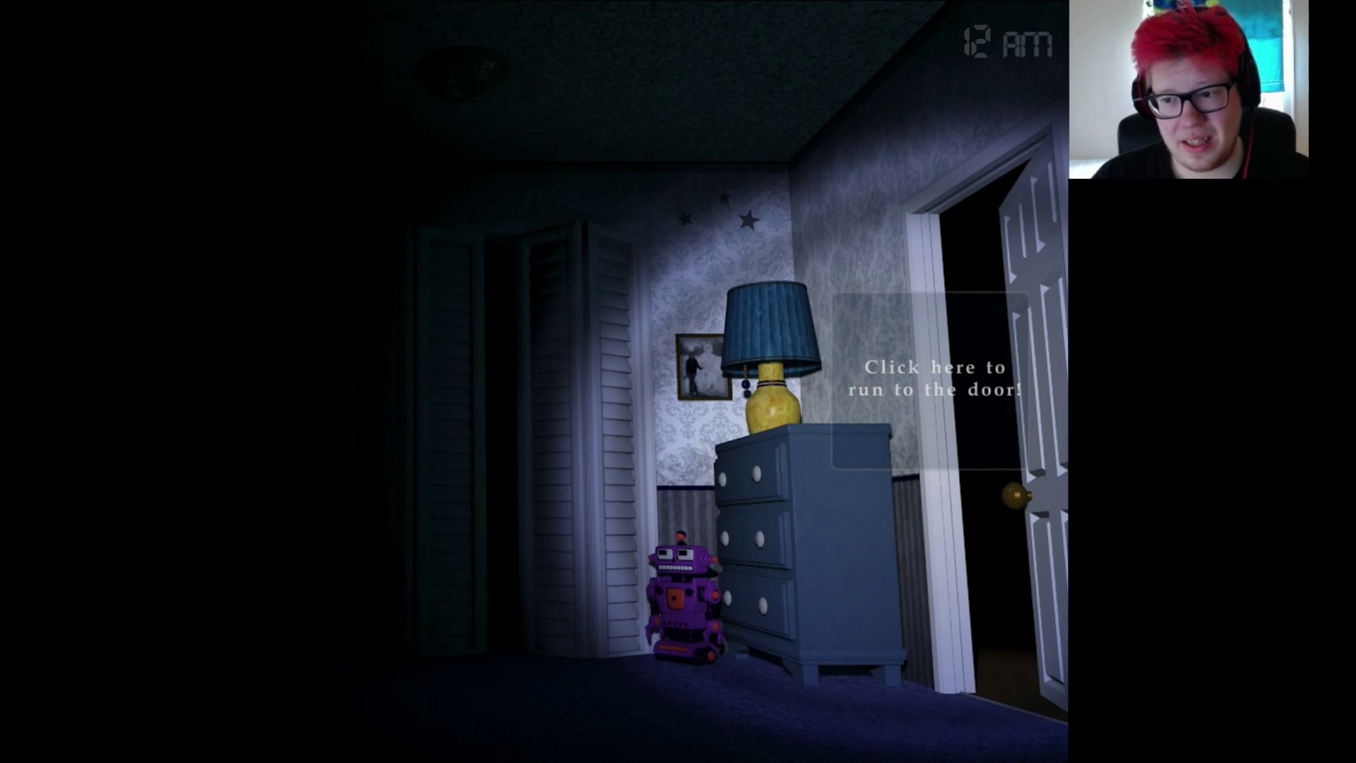
click(934, 379)
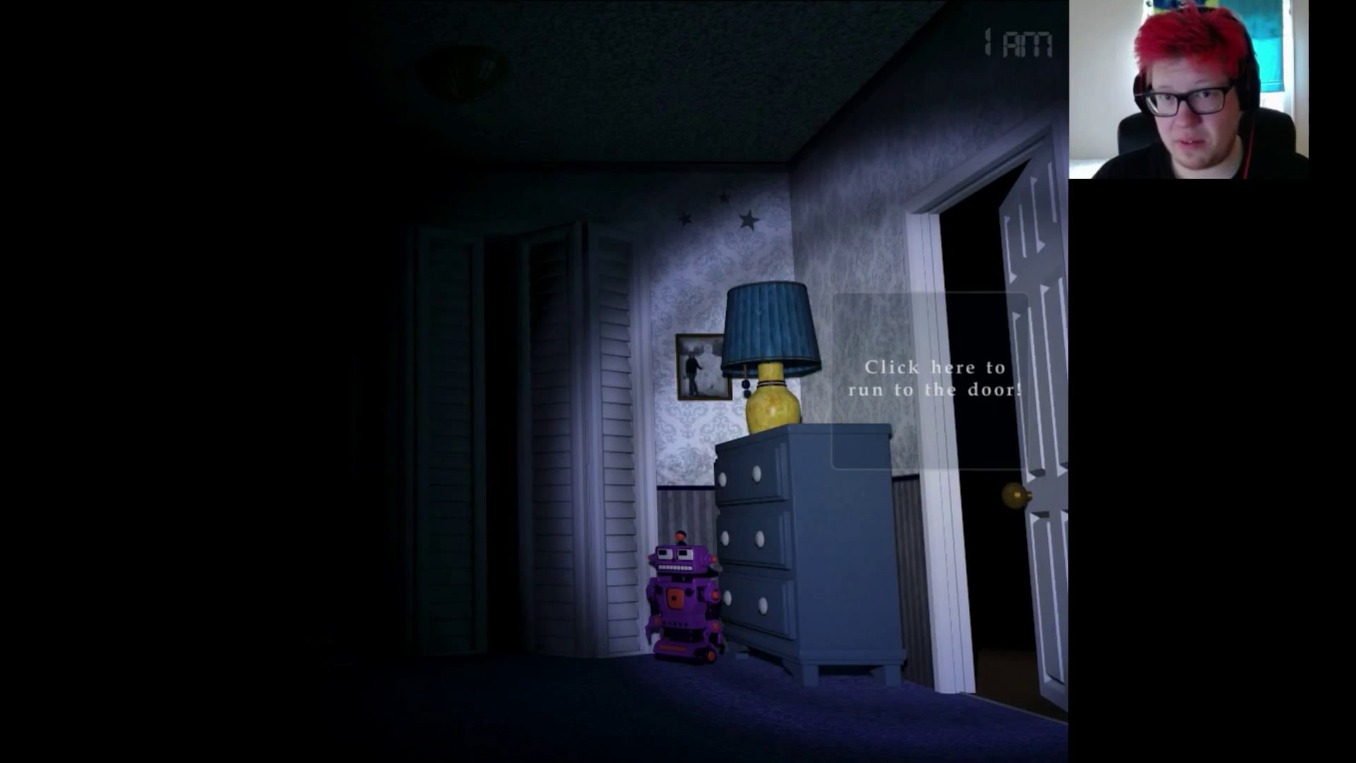
click(932, 376)
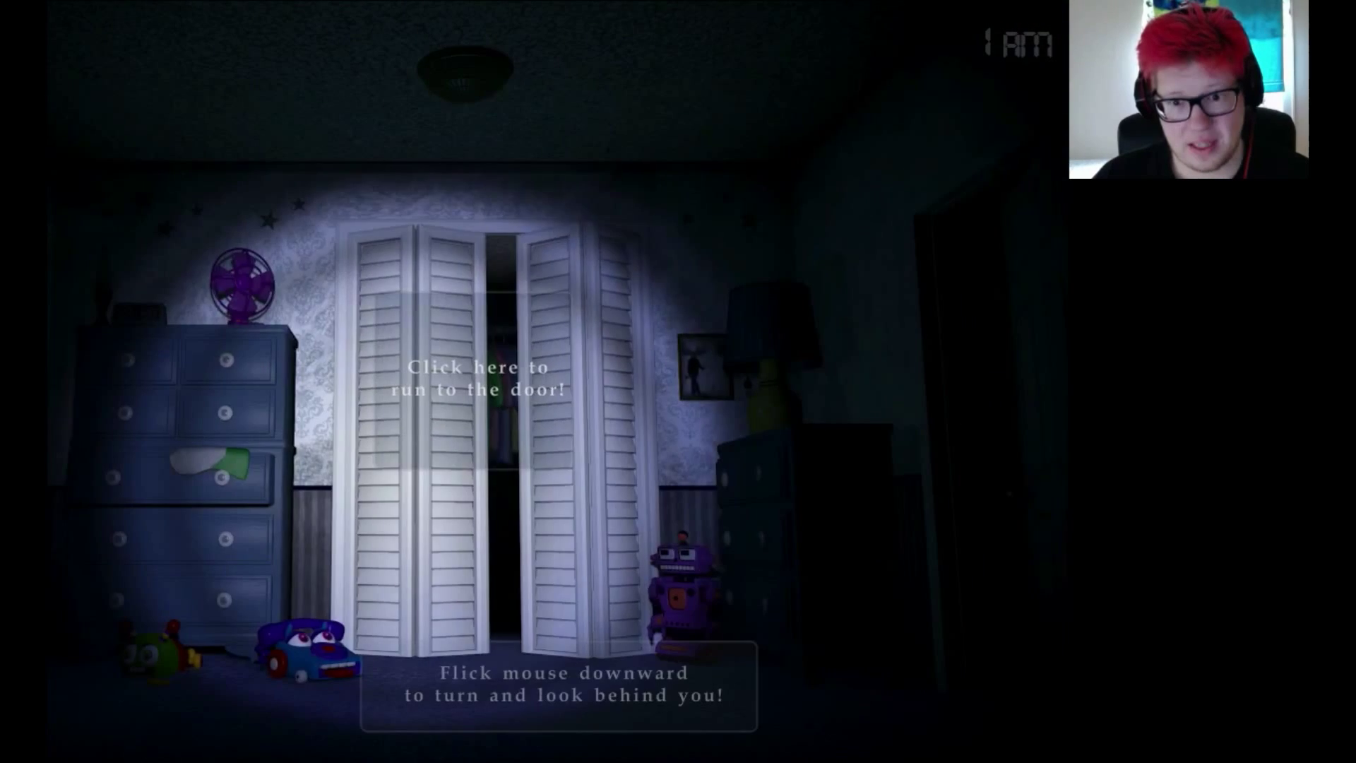
Turn toward the left bedroom door and run to it via the on-screen prompt
click(477, 379)
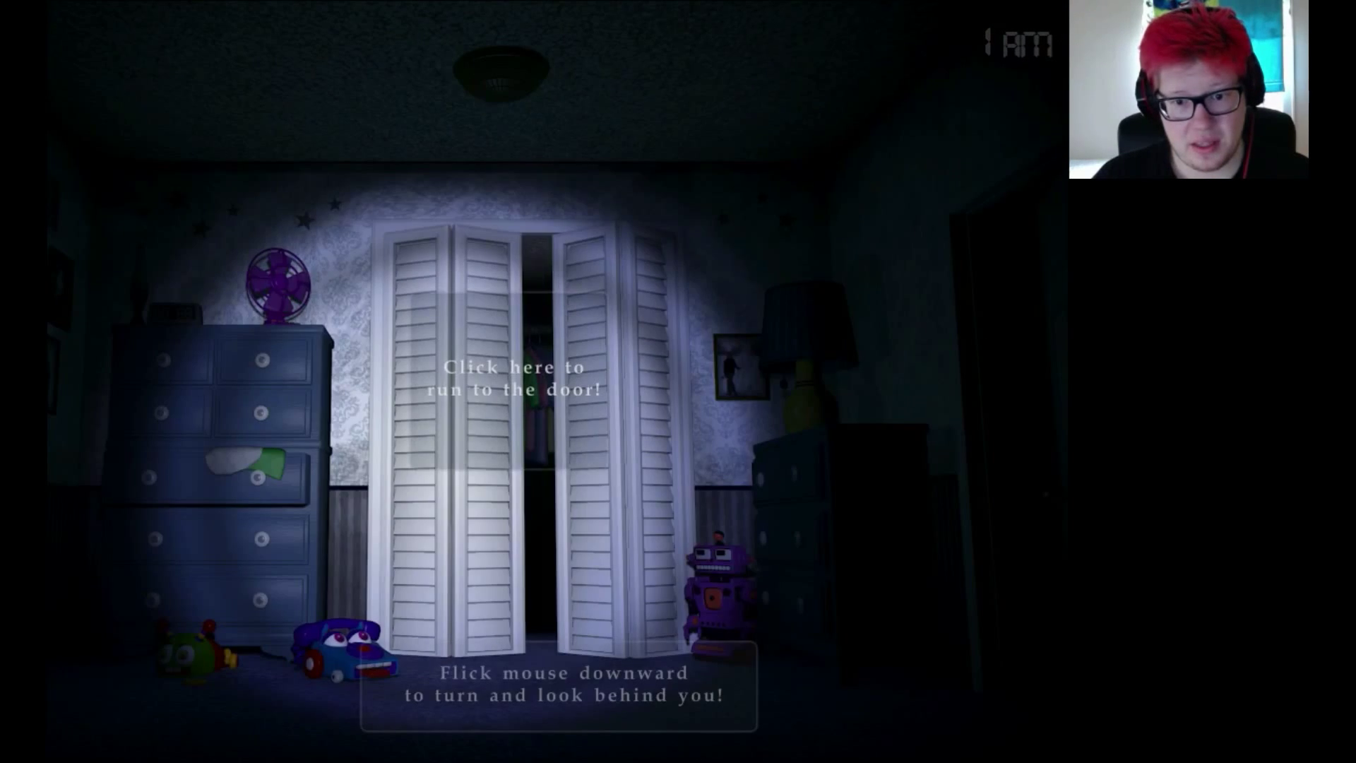
click(517, 376)
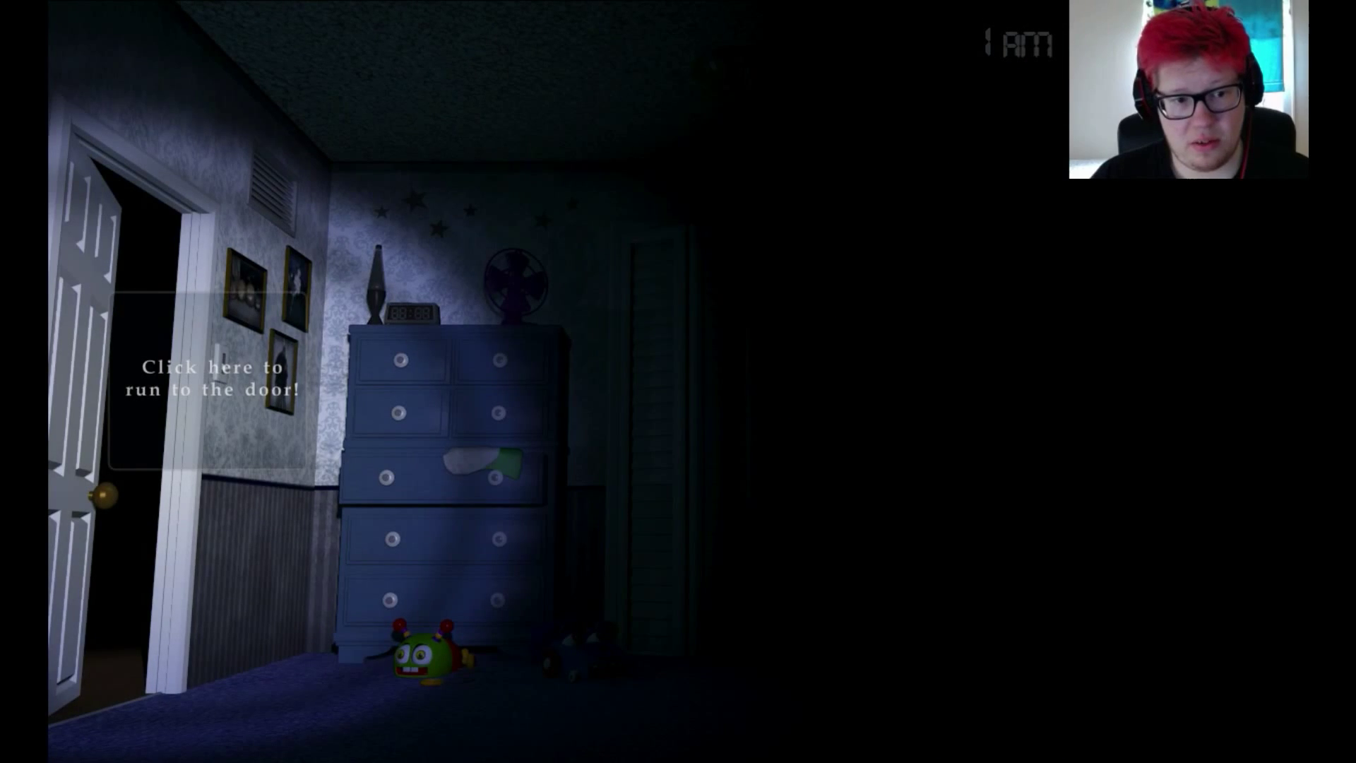
click(202, 377)
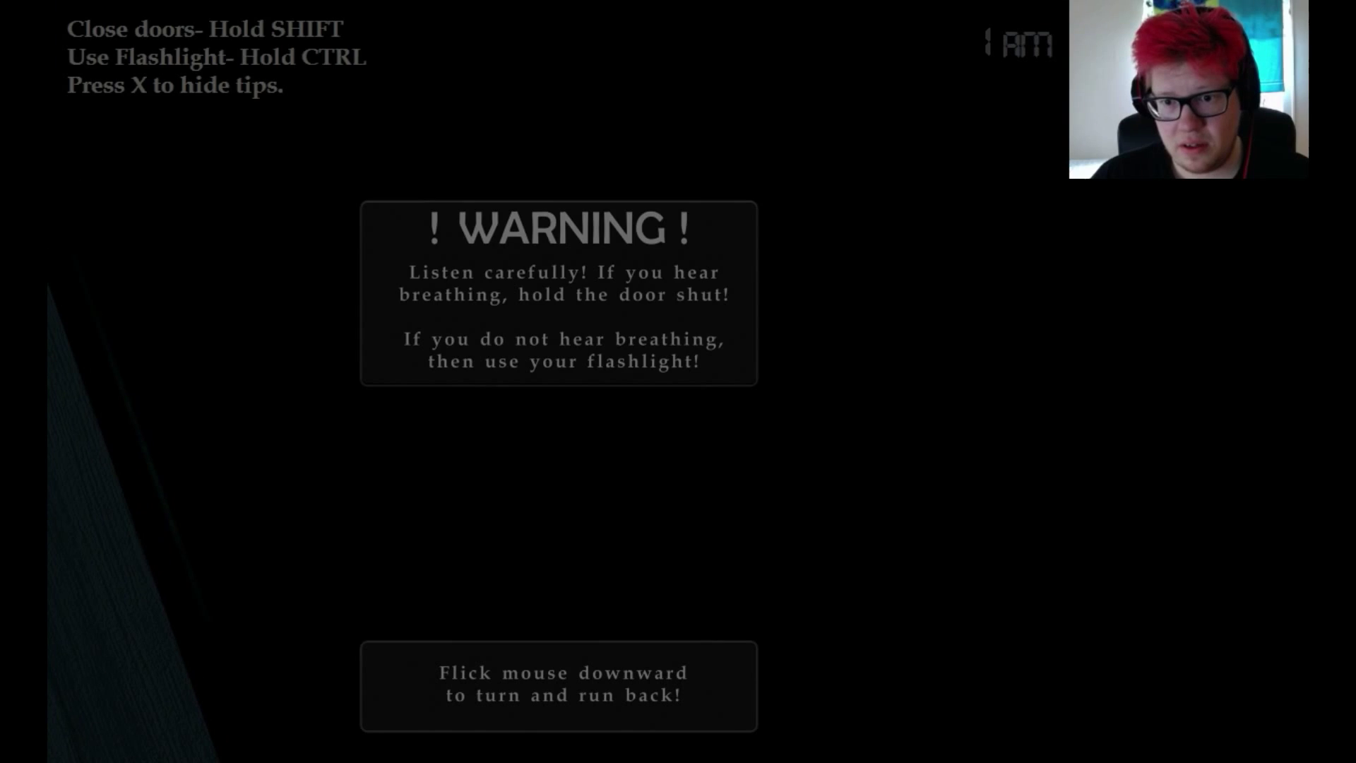